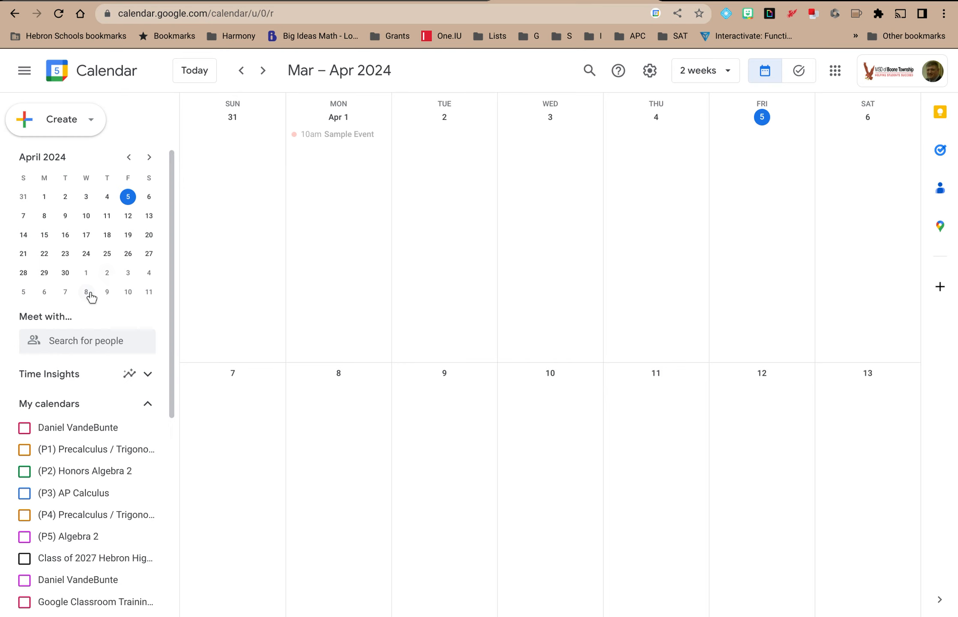
# Show the options menu for the School calendar in My calendars
pyautogui.scroll(-3)
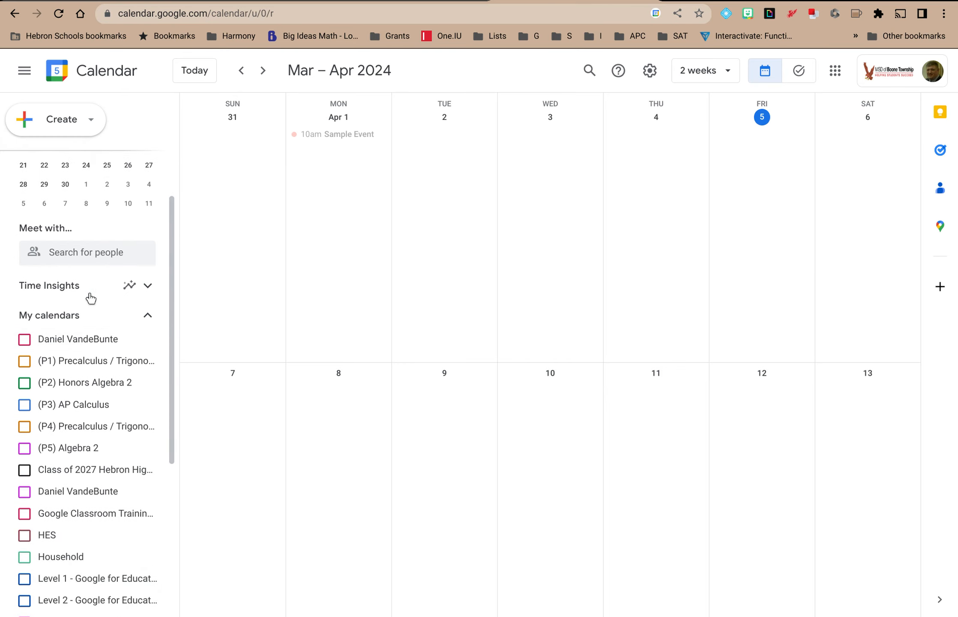
pyautogui.scroll(-3)
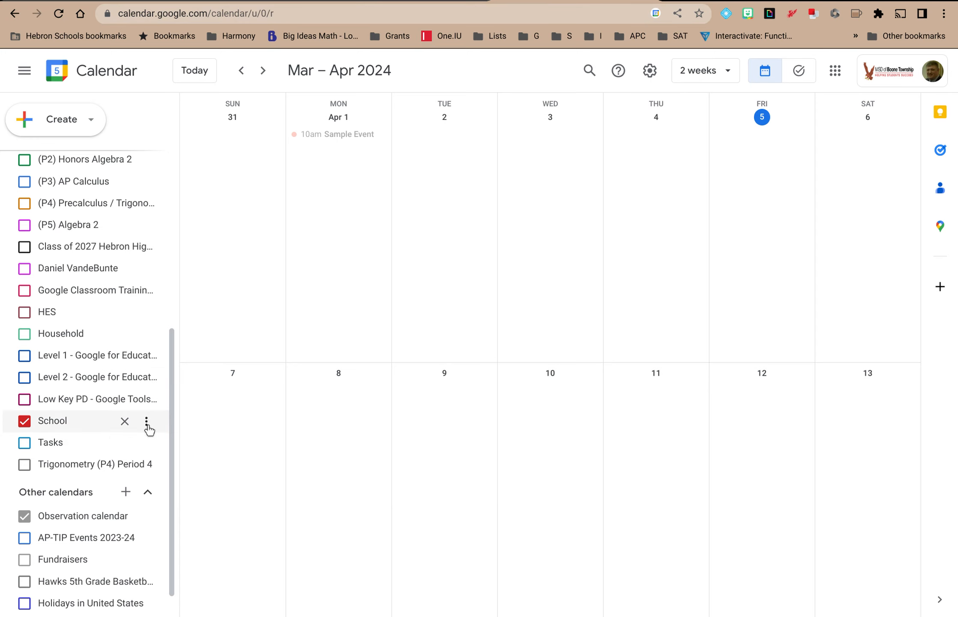
pyautogui.moveTo(146, 421)
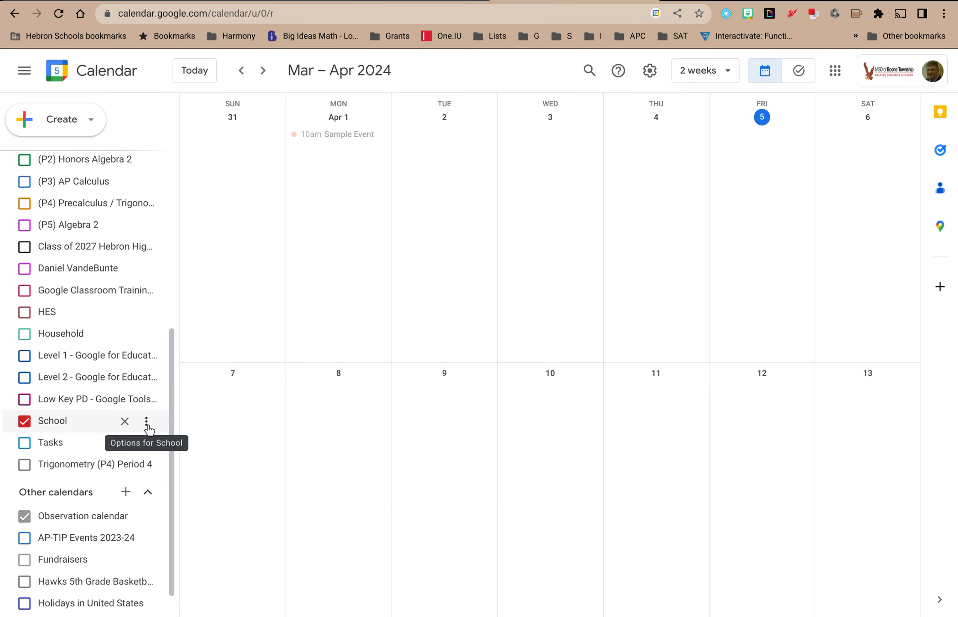
pyautogui.moveTo(146, 428)
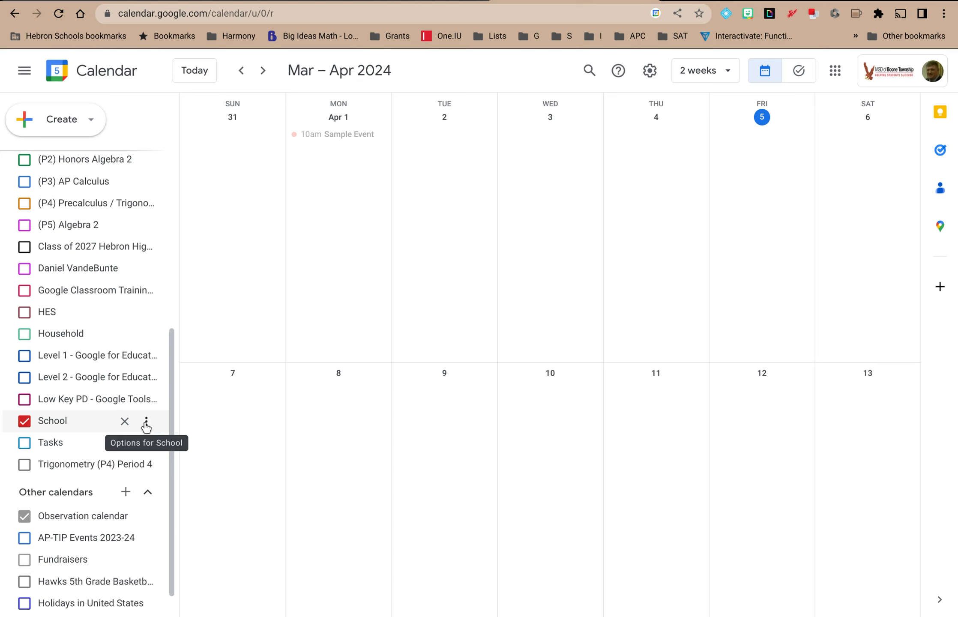
pyautogui.click(146, 422)
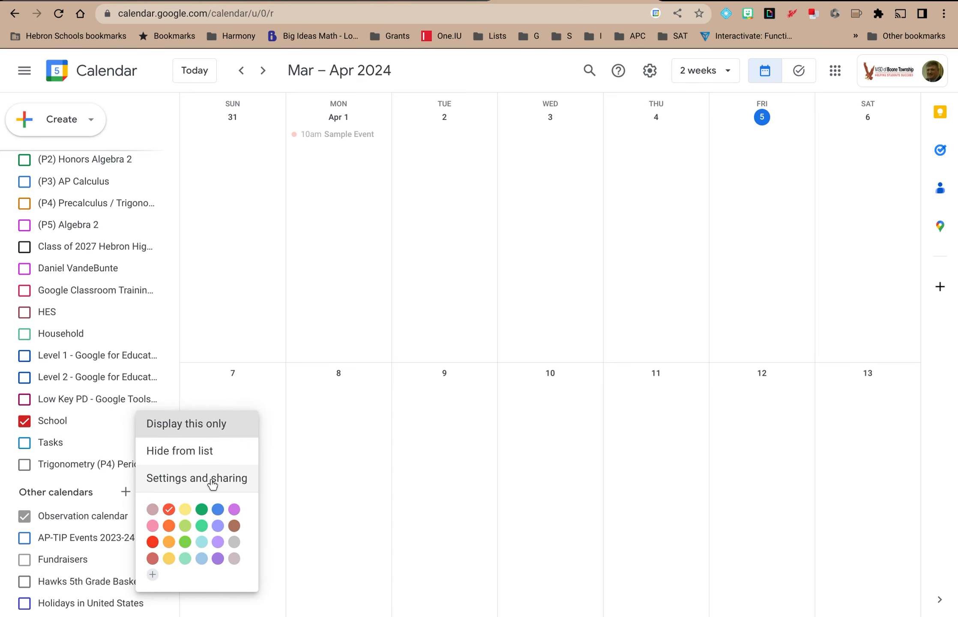
# Reach the School calendar's Settings and sharing page with the Name field selected
pyautogui.click(196, 478)
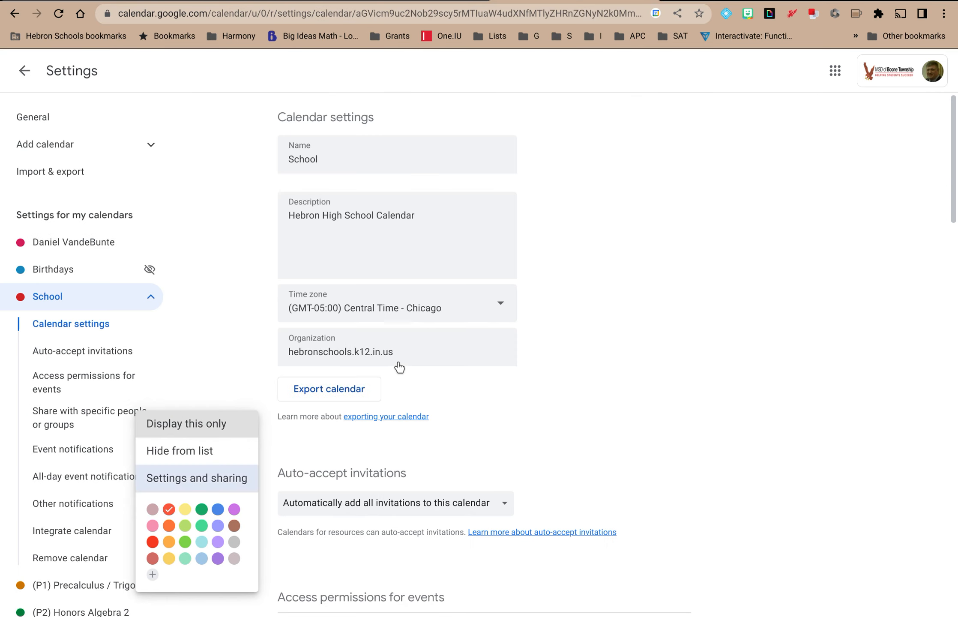
pyautogui.click(397, 158)
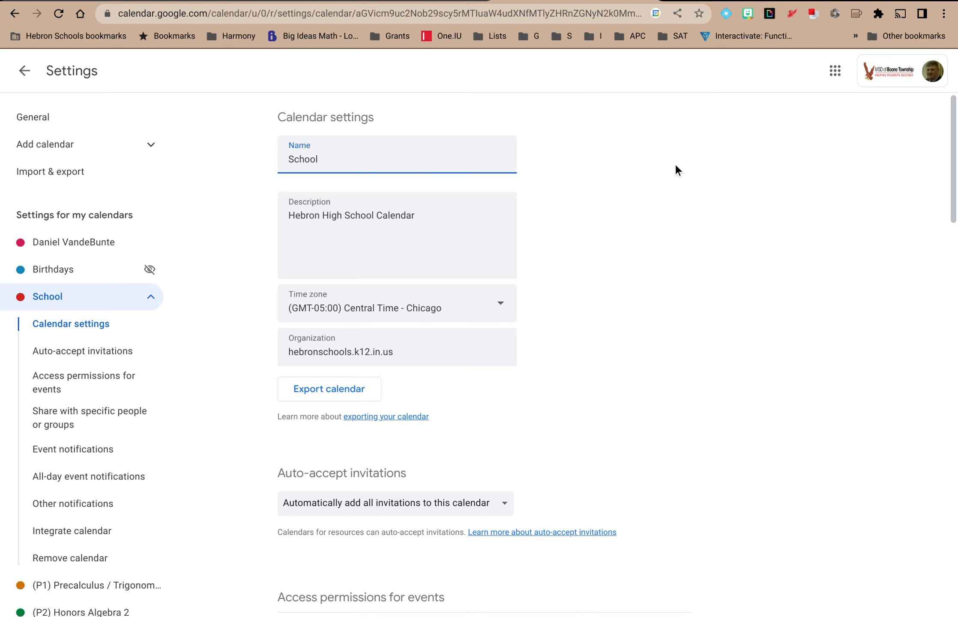
pyautogui.moveTo(421, 139)
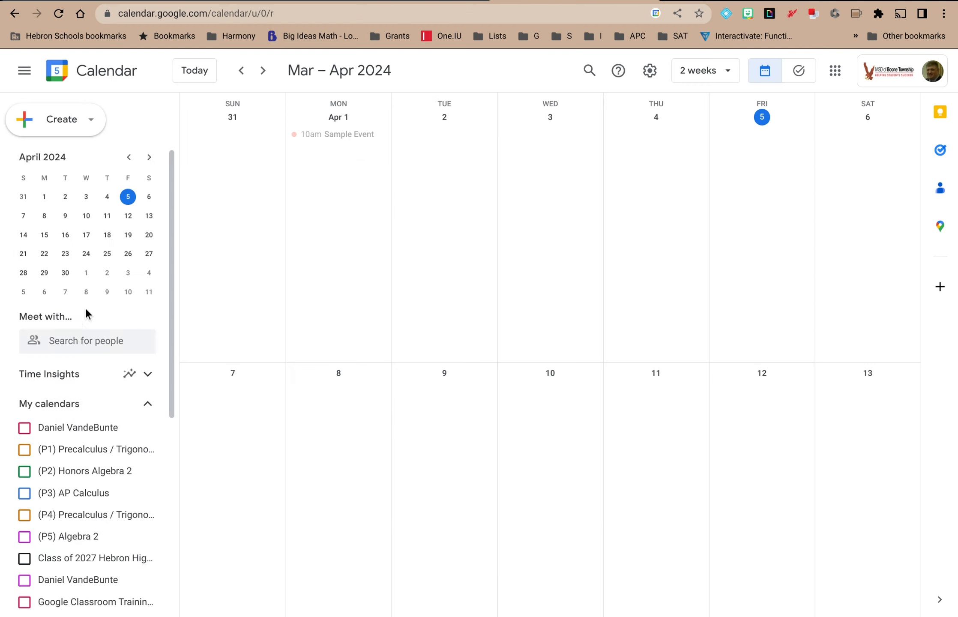
# Reopen the School calendar's settings page via its options menu
pyautogui.scroll(-3)
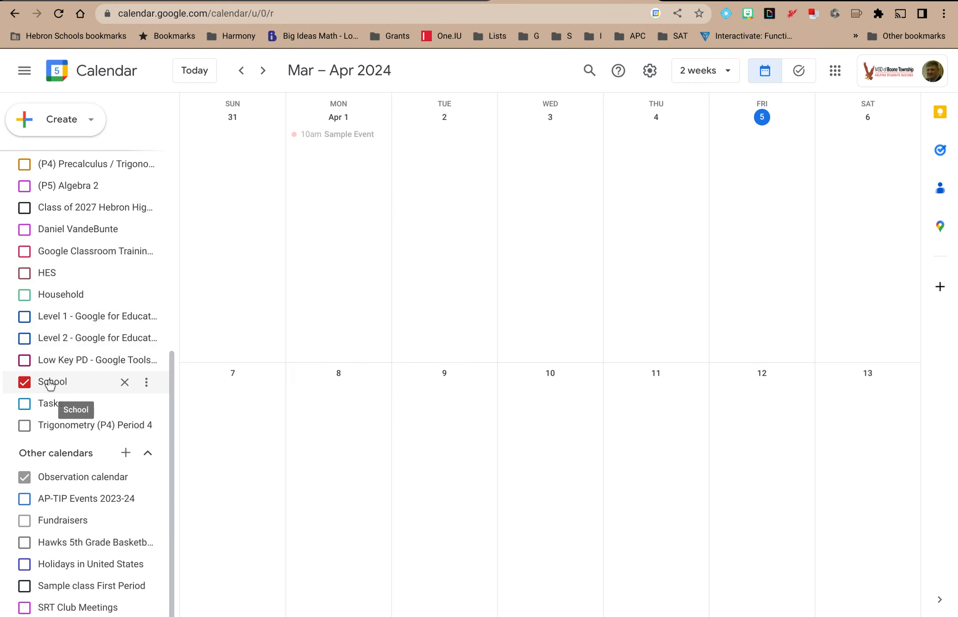
pyautogui.moveTo(139, 390)
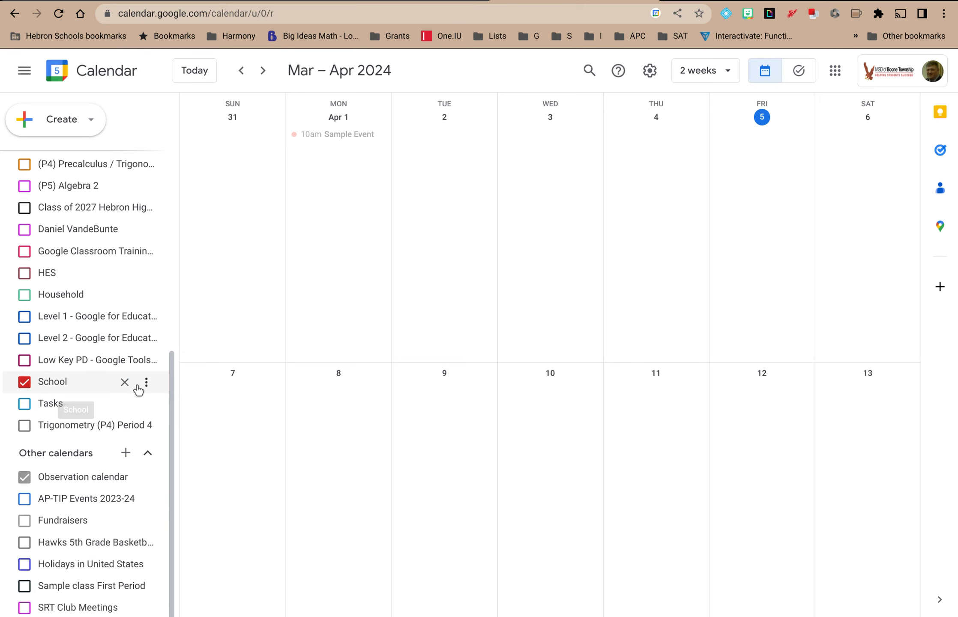
pyautogui.click(145, 383)
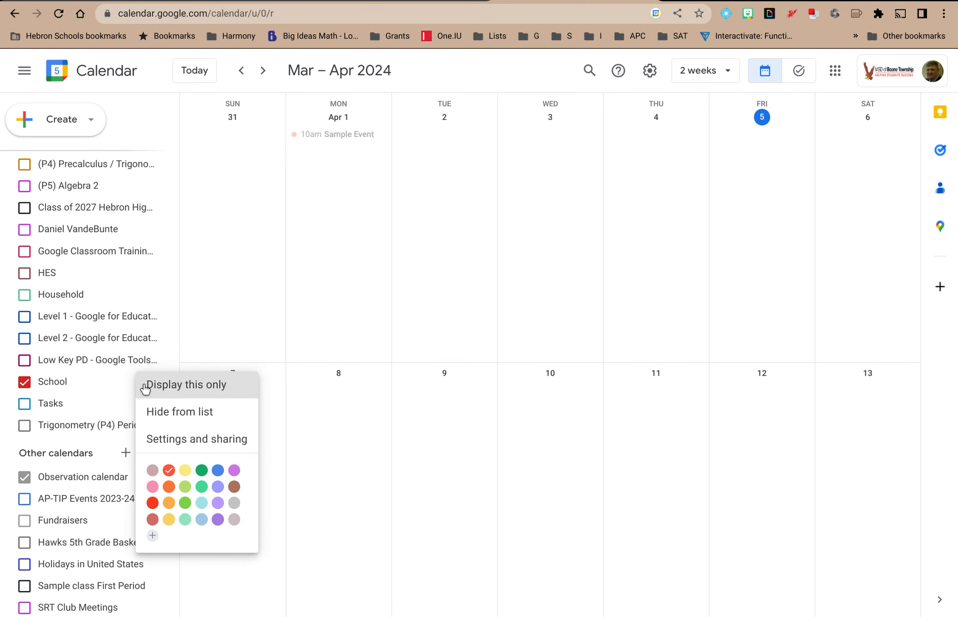
pyautogui.click(195, 439)
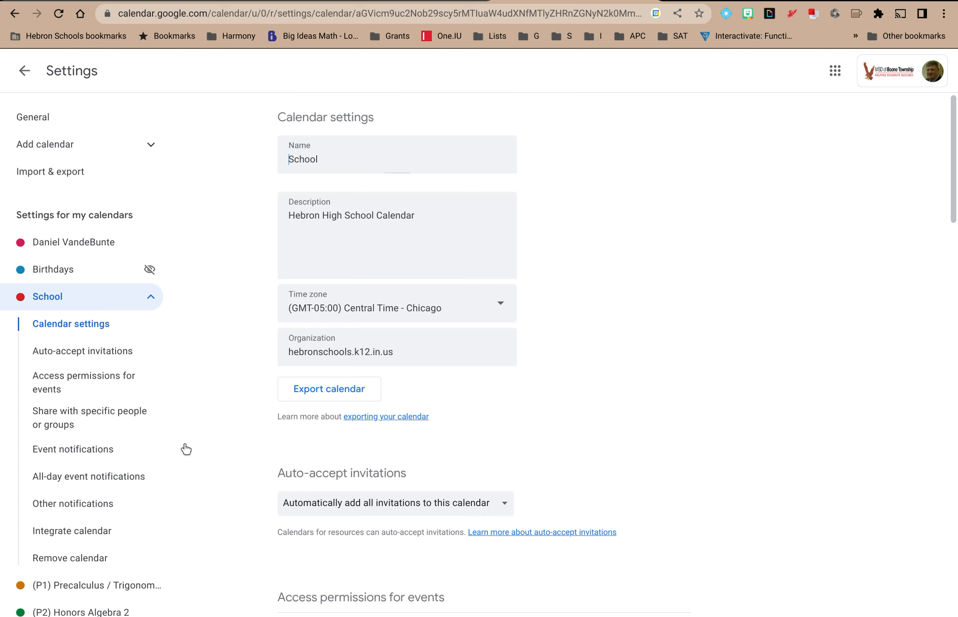
pyautogui.click(397, 158)
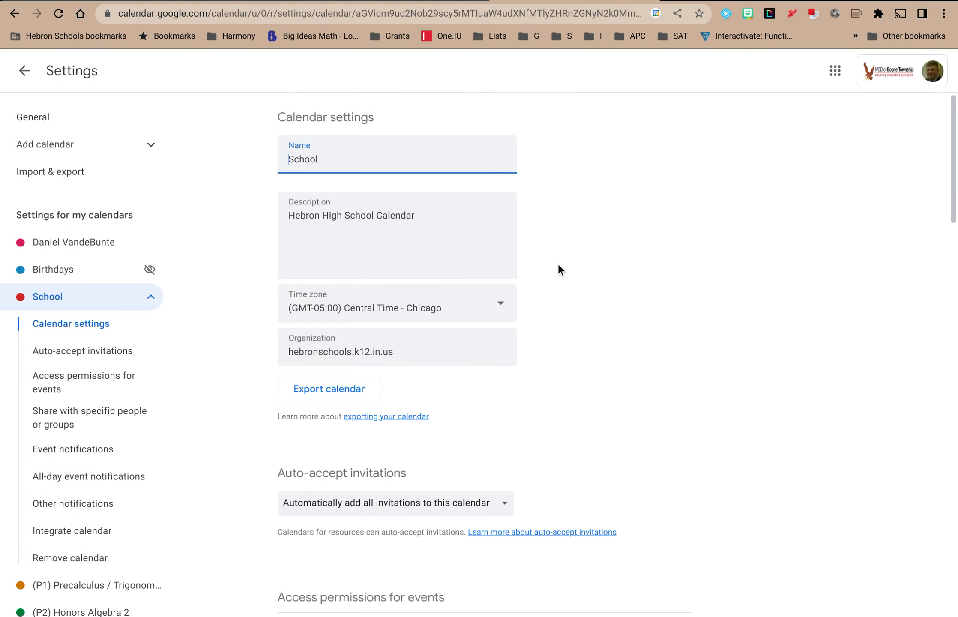
pyautogui.scroll(-3)
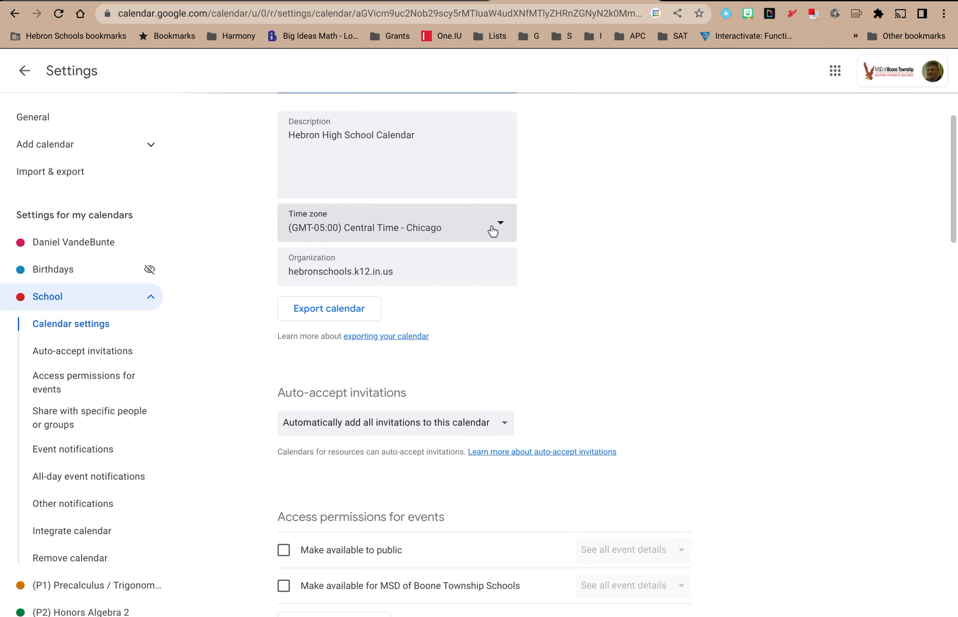
pyautogui.moveTo(386, 257)
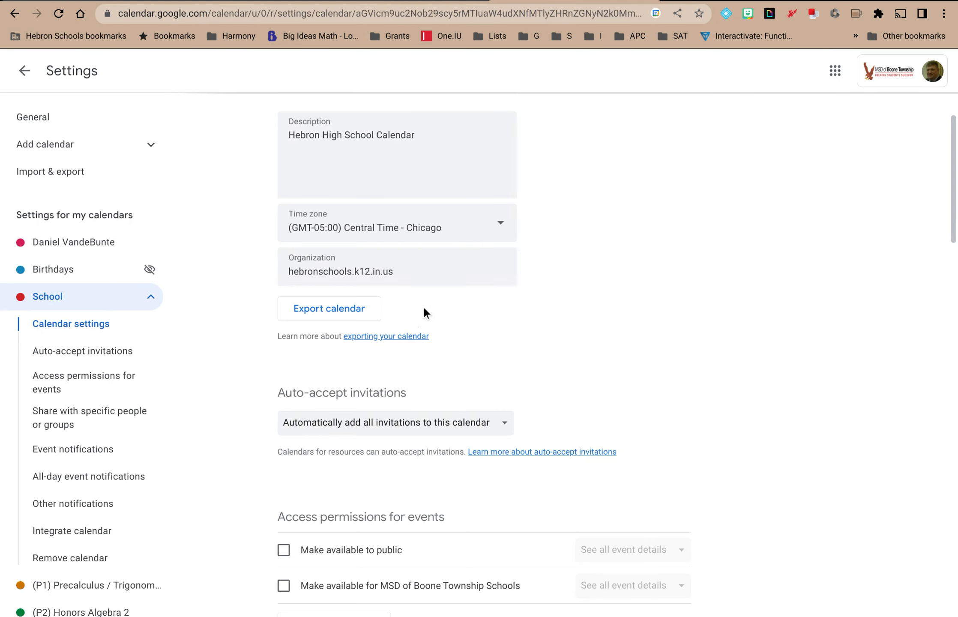
pyautogui.moveTo(399, 358)
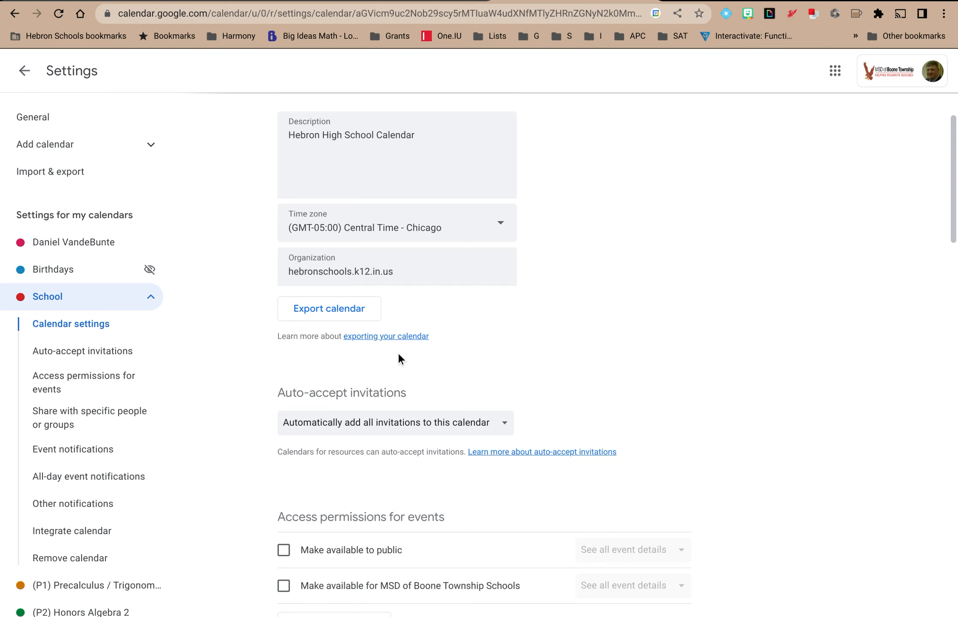
pyautogui.moveTo(386, 336)
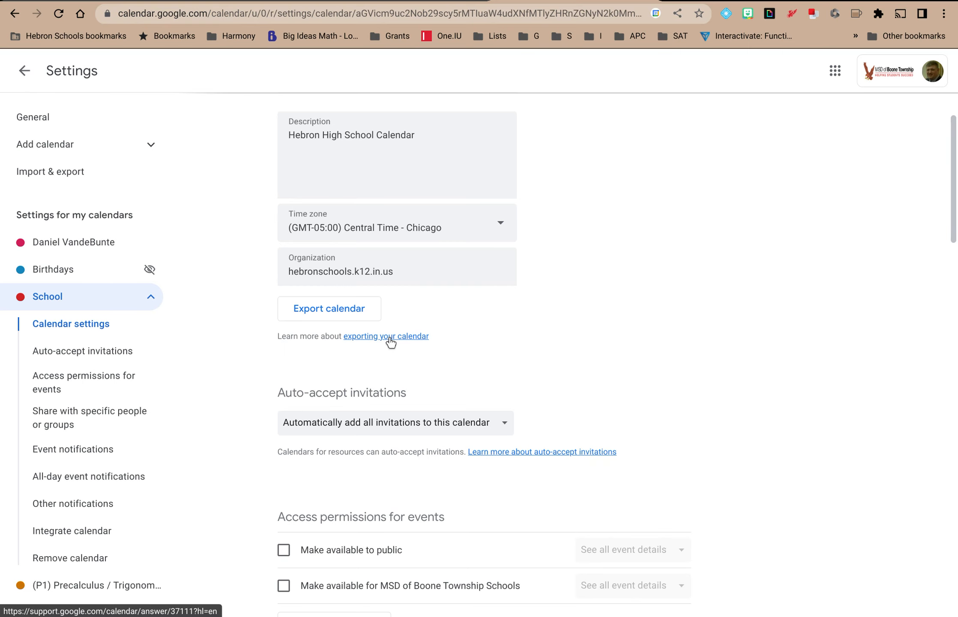
pyautogui.click(387, 335)
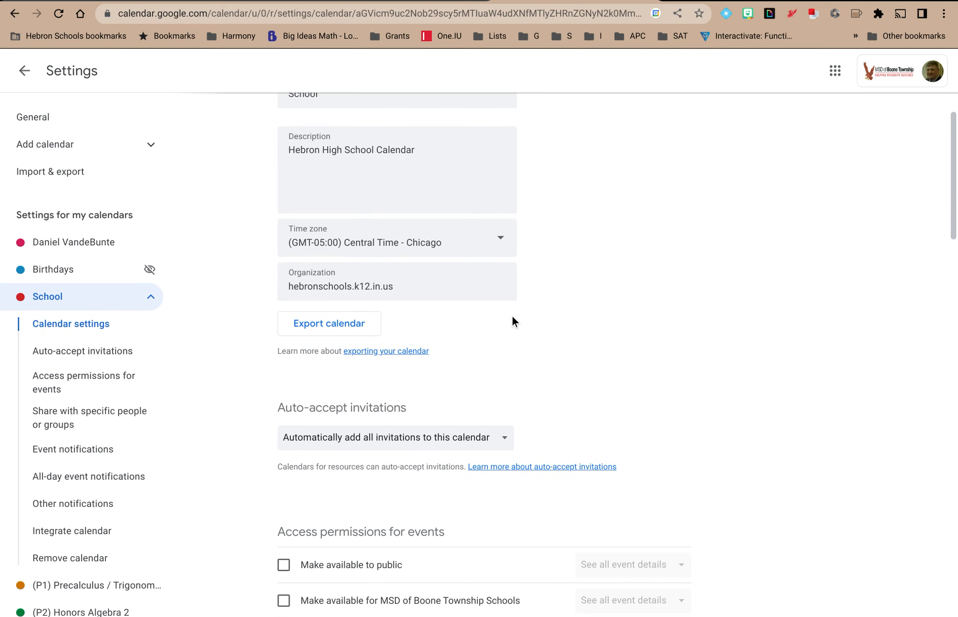
pyautogui.moveTo(425, 386)
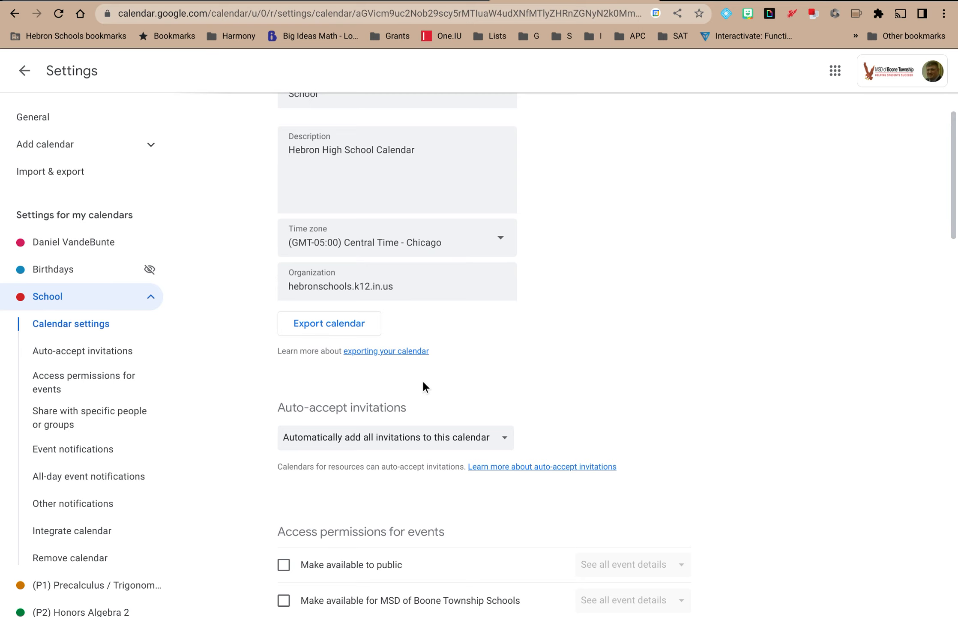
# List the Auto-accept invitations choices, keeping 'add all invitations' selected
pyautogui.click(395, 437)
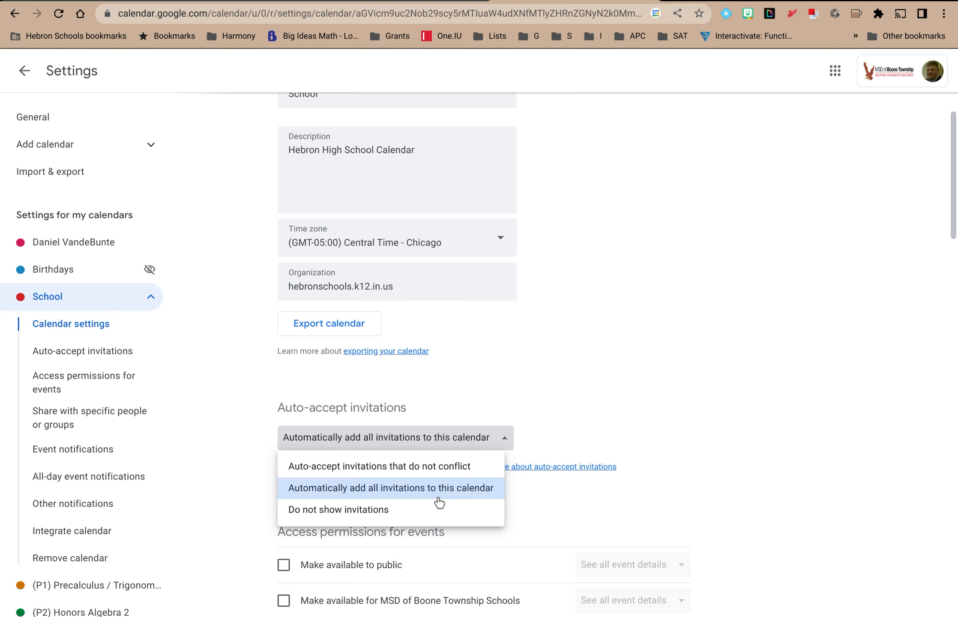
pyautogui.moveTo(422, 520)
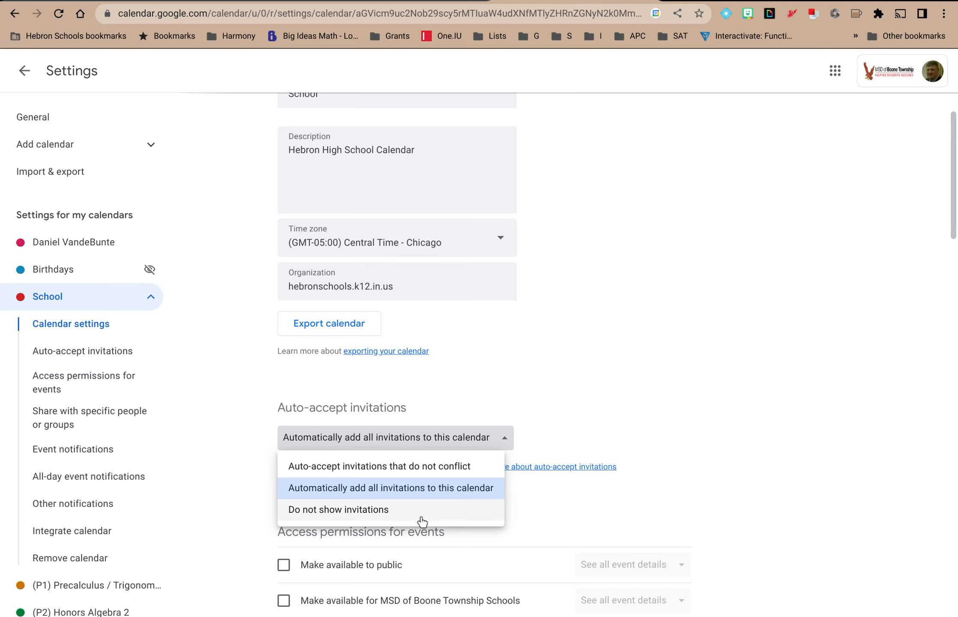